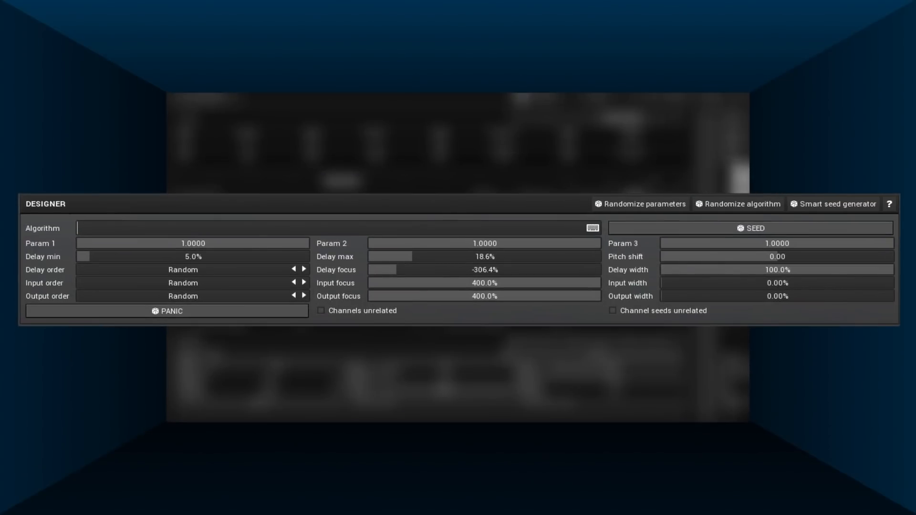
- Define the late-reflection algorithm as "fl;fh" (Dampening Low then Dampening High)
{"action": "type", "text": "fl;fh"}
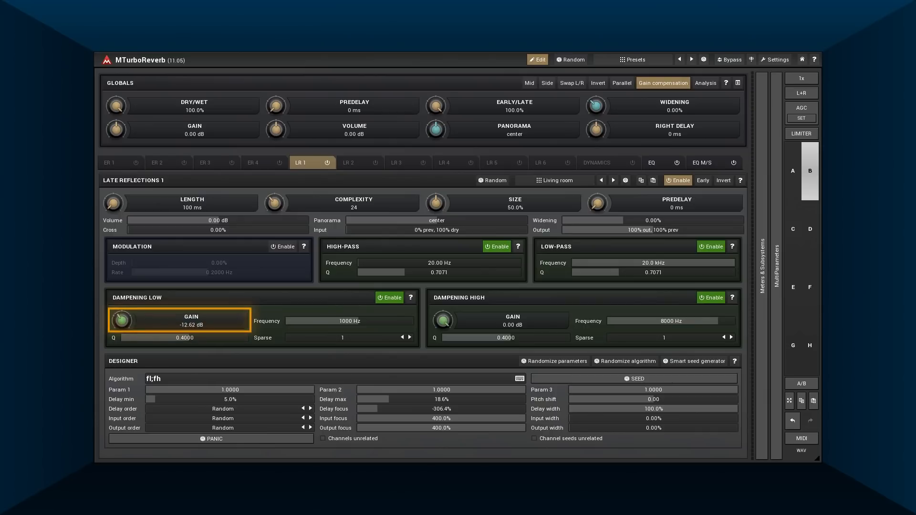
- Bring the low dampening gain to about -6 dB, then prepend parallel combs for "p[#c];fl;fh"
{"action": "left_click_drag", "start_coordinate": [121, 320], "coordinate": [121, 339]}
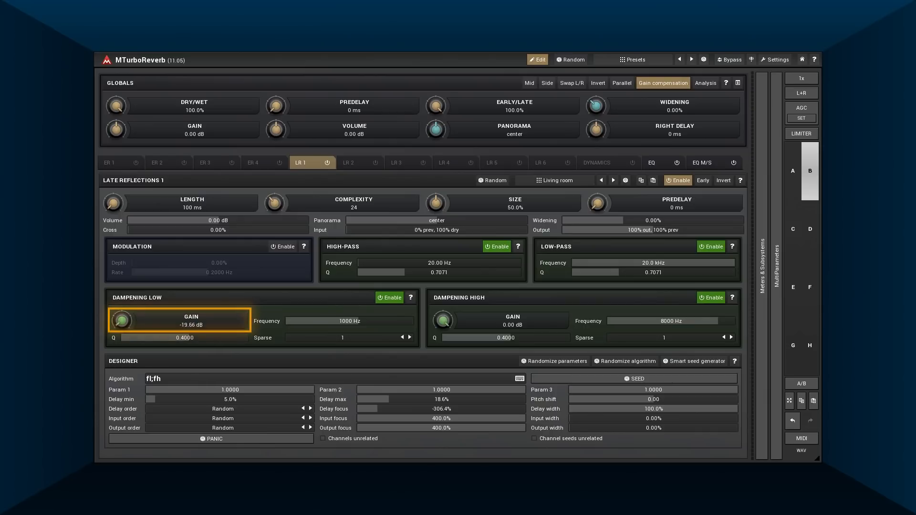
{"action": "left_click_drag", "start_coordinate": [121, 321], "coordinate": [121, 310]}
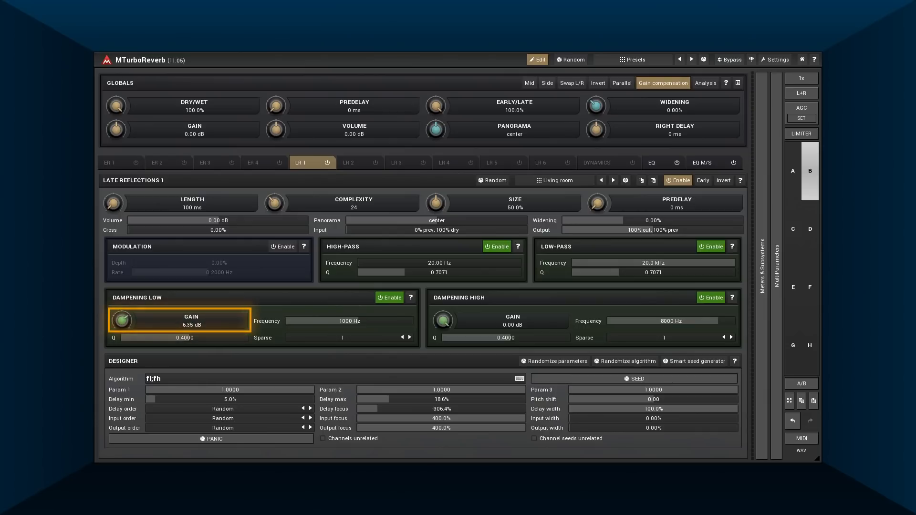
{"action": "left_click", "coordinate": [442, 320]}
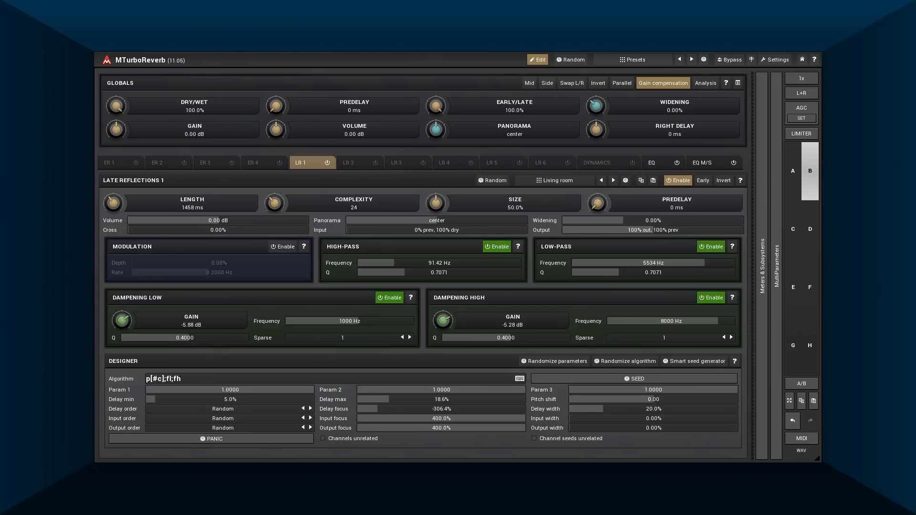
- Inspect the impulse response analysis and close it before nesting the dampening filters in the combs
{"action": "left_click", "coordinate": [704, 82]}
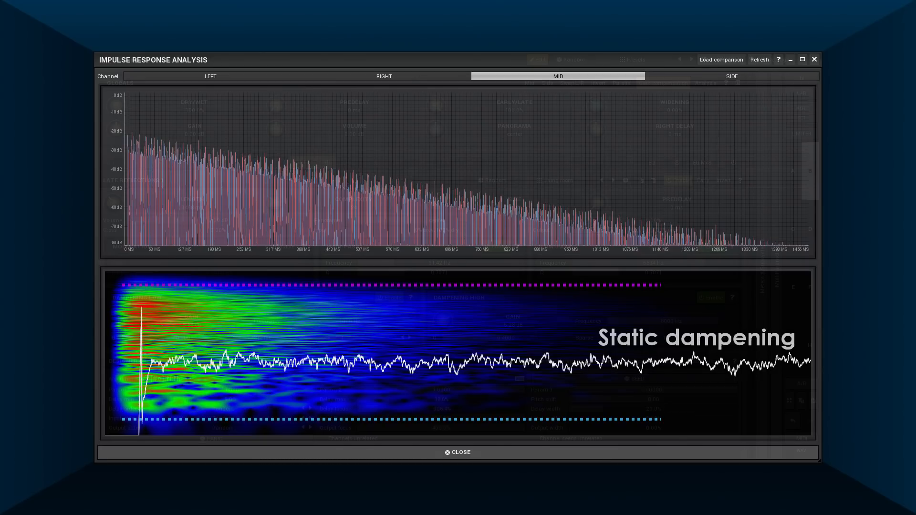
{"action": "left_click", "coordinate": [458, 451]}
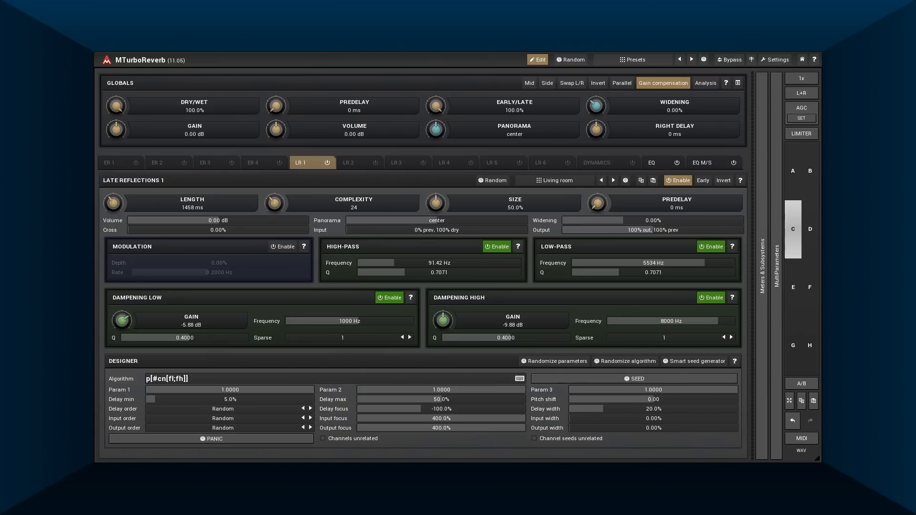
{"action": "left_click", "coordinate": [706, 82]}
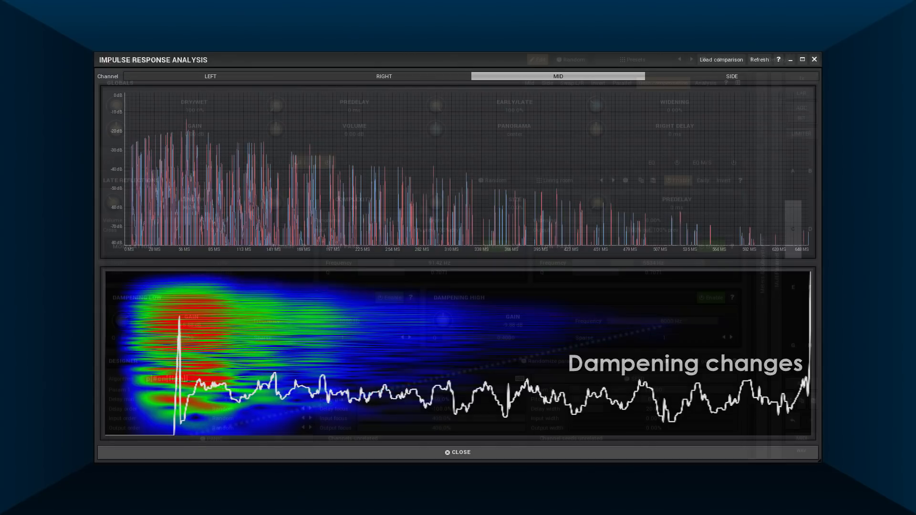
{"action": "left_click", "coordinate": [457, 453]}
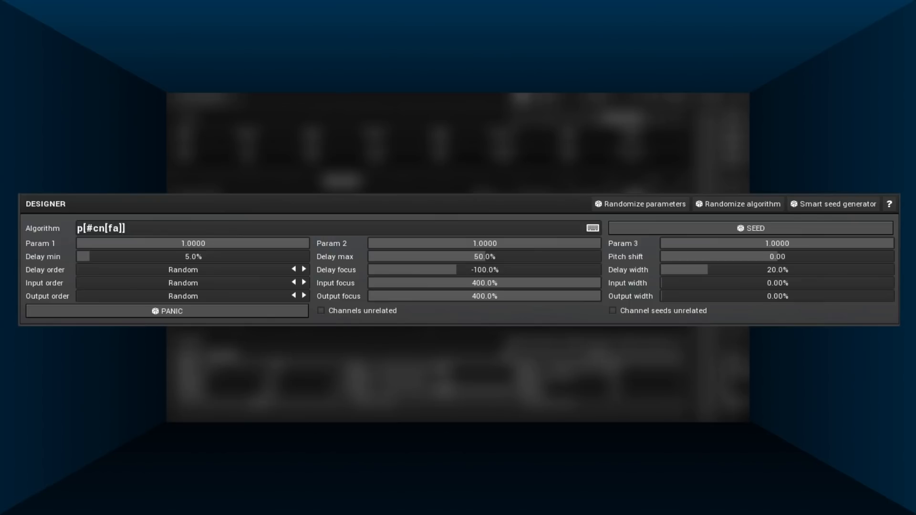
- Change each parallel comb's nested content to the fam module: "p[#cn[fam]]"
{"action": "type", "text": "fam"}
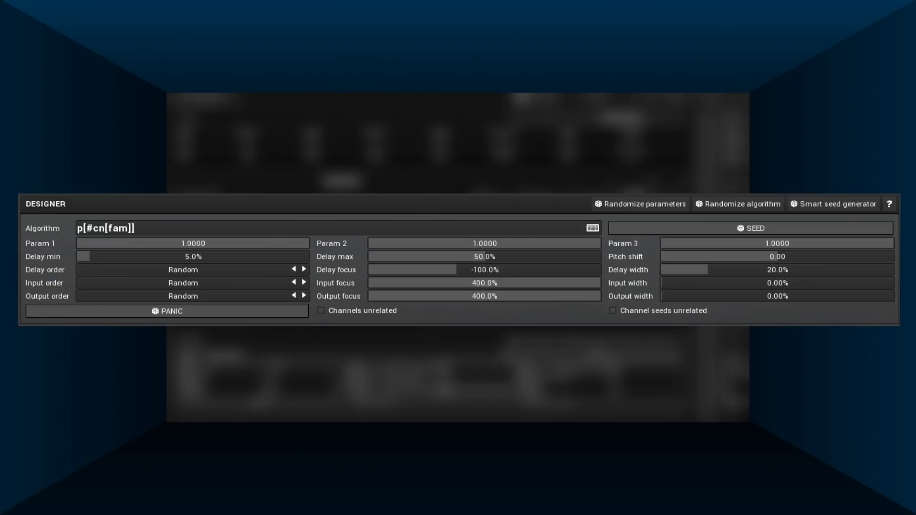
- Enter a high-shelf comb algorithm "p[#cn[f(2000;highshelf;0.5;-8)]]", then clear the field
{"action": "type", "text": "f"}
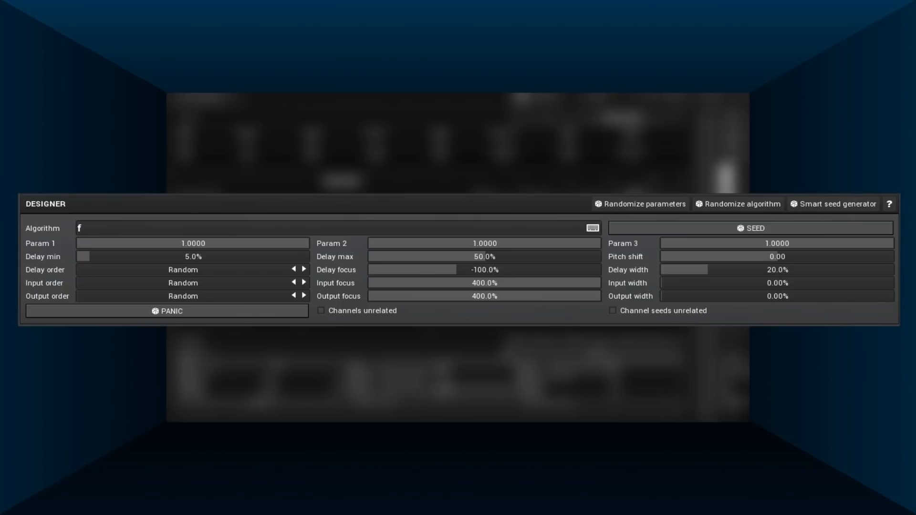
{"action": "type", "text": "p[#cn[f(2000;highshelf;0.5;-8)]]"}
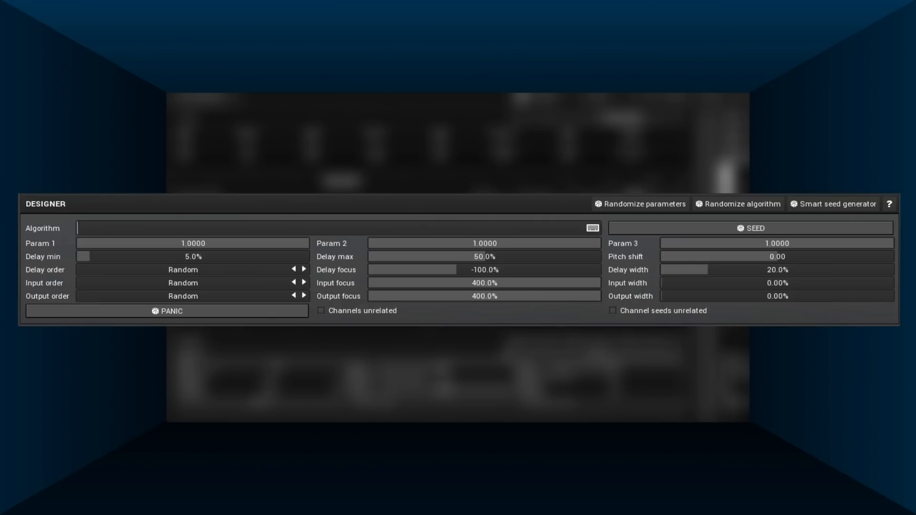
{"action": "type", "text": "v"}
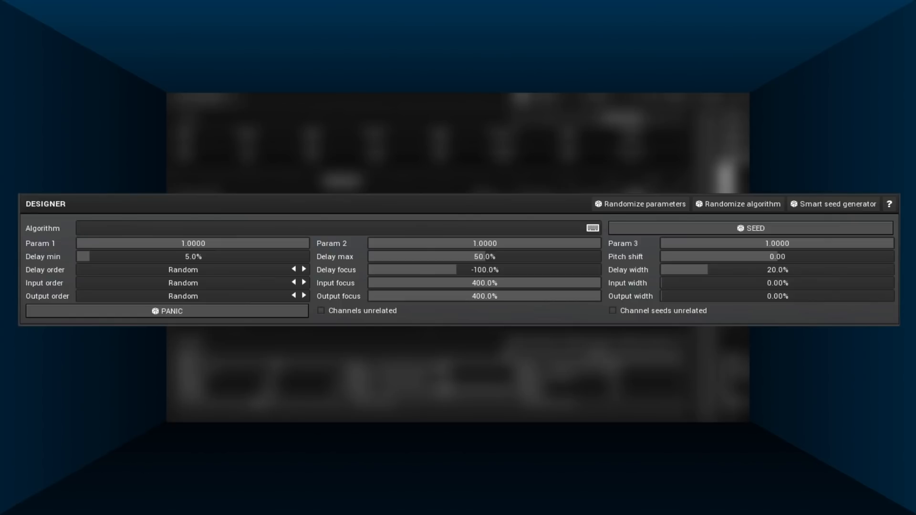
- Enter "p[#cn[b[a];b[fh];b[fl];b[v(0.01;0.02)]]]" as the algorithm and generate a new seed
{"action": "left_click", "coordinate": [175, 229]}
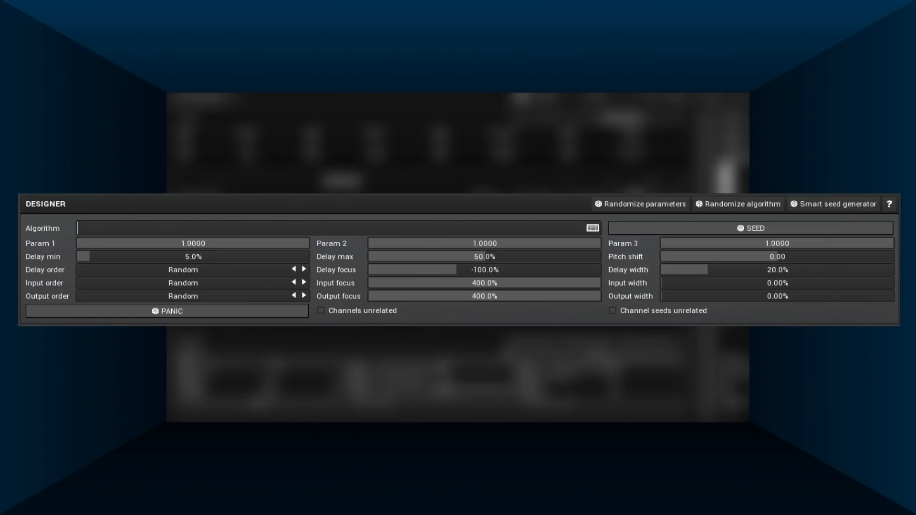
{"action": "type", "text": "b"}
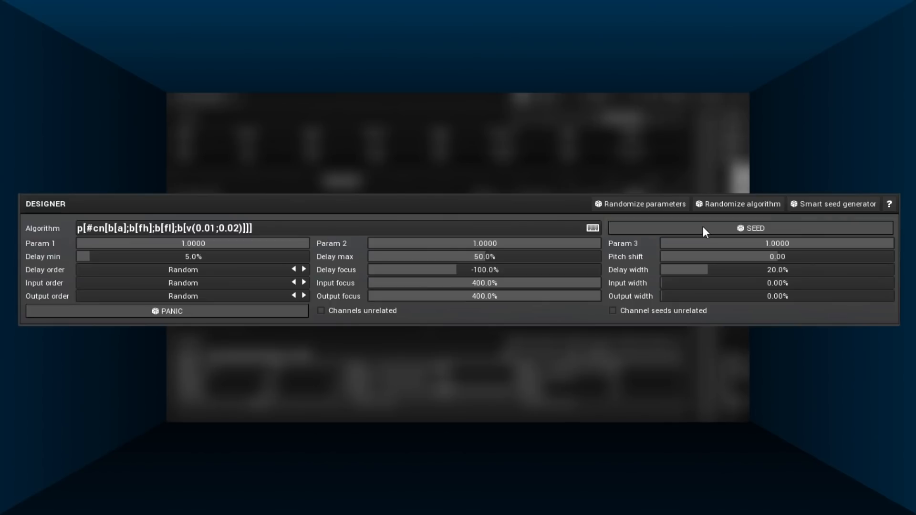
{"action": "left_click", "coordinate": [754, 228]}
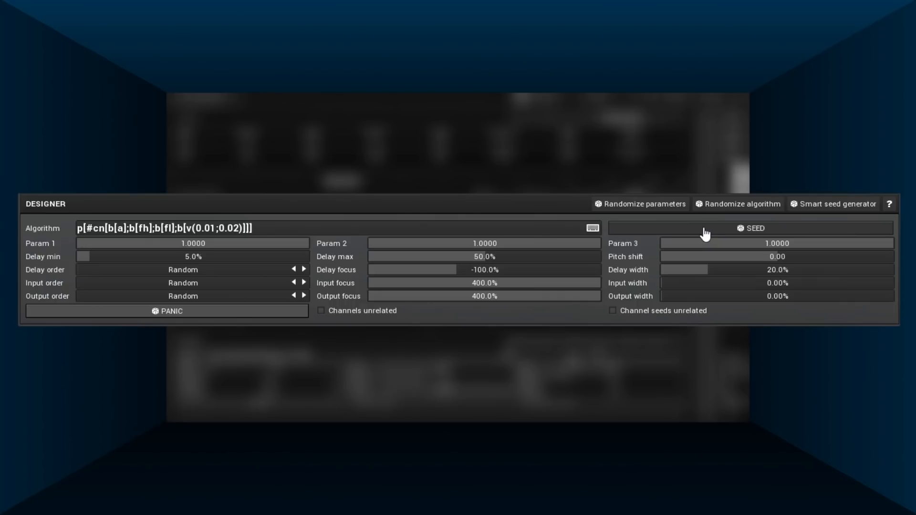
{"action": "mouse_move", "coordinate": [796, 237]}
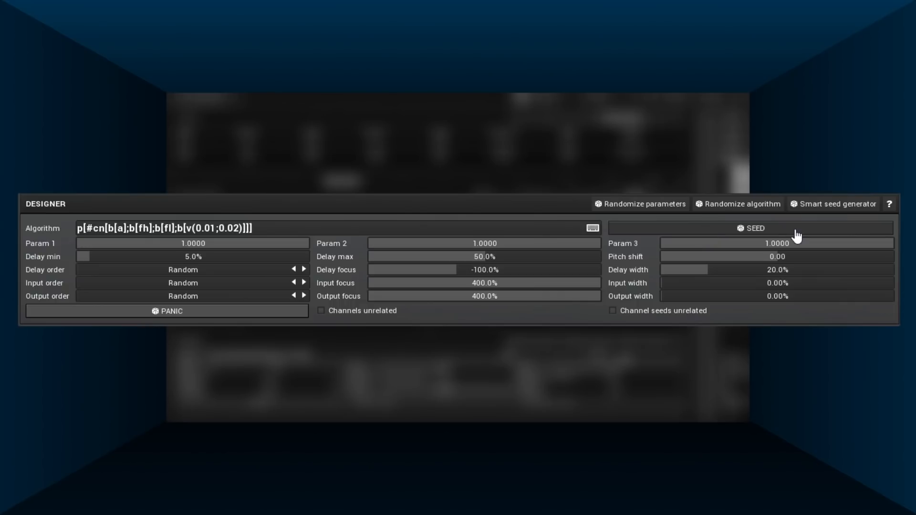